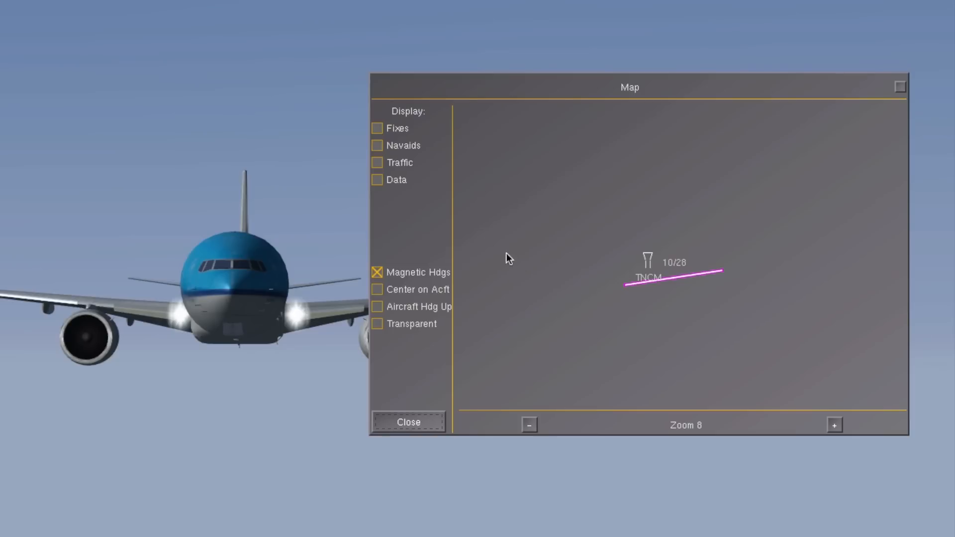
- Turn on Navaids and Data labels on the map to reveal the PJM VOR-DME, 113.000 MHz
{"action": "left_click", "coordinate": [376, 145]}
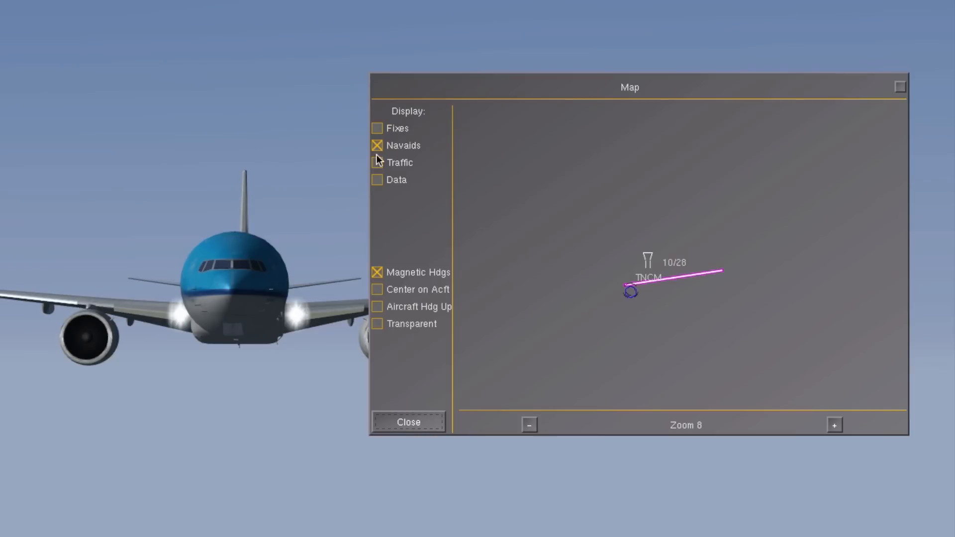
{"action": "left_click", "coordinate": [376, 179]}
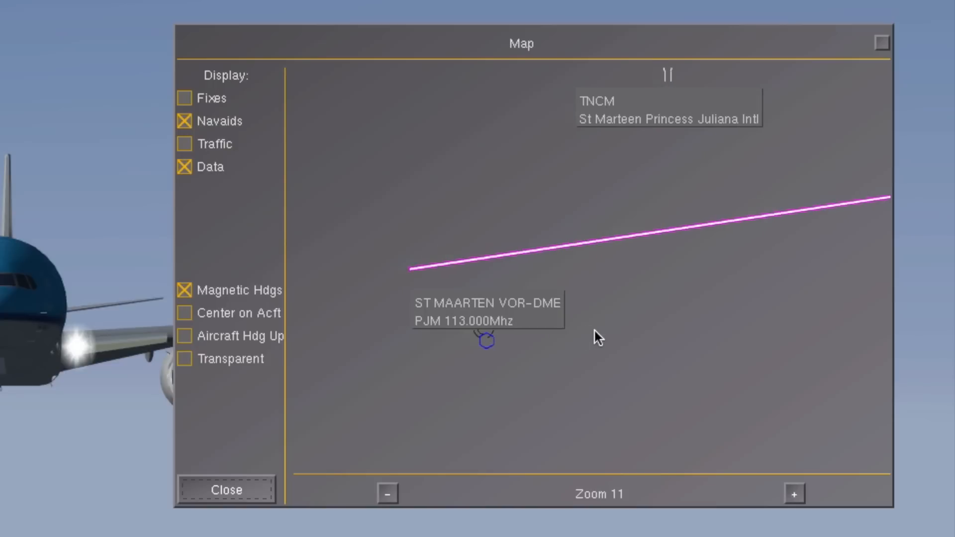
{"action": "mouse_move", "coordinate": [339, 393]}
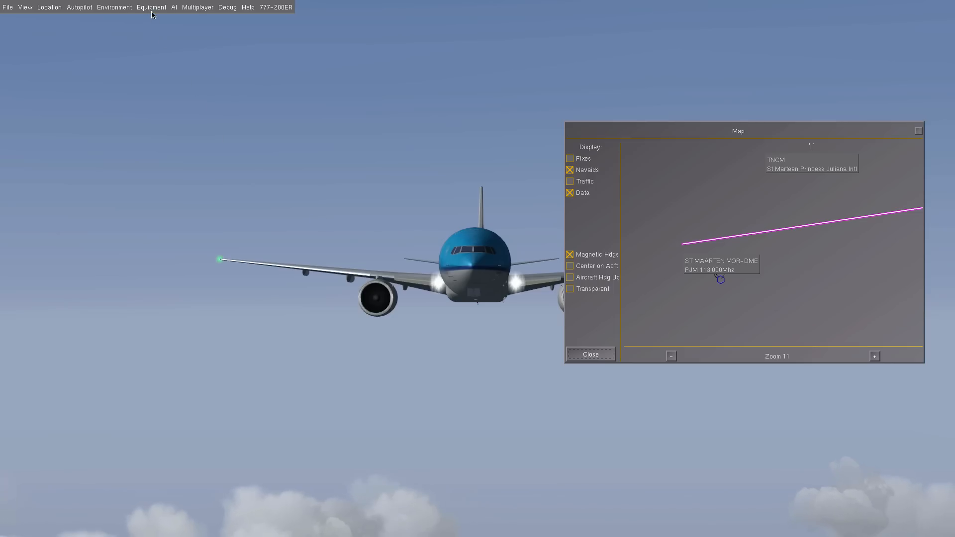
- In Radio Settings, enter 113.00 as Nav1 standby and swap it to active
{"action": "left_click", "coordinate": [151, 6]}
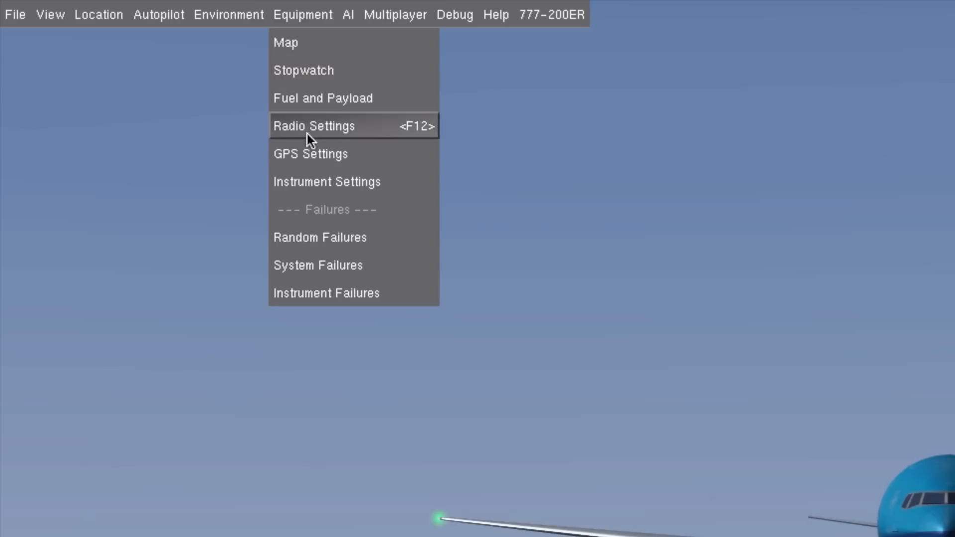
{"action": "left_click", "coordinate": [313, 126]}
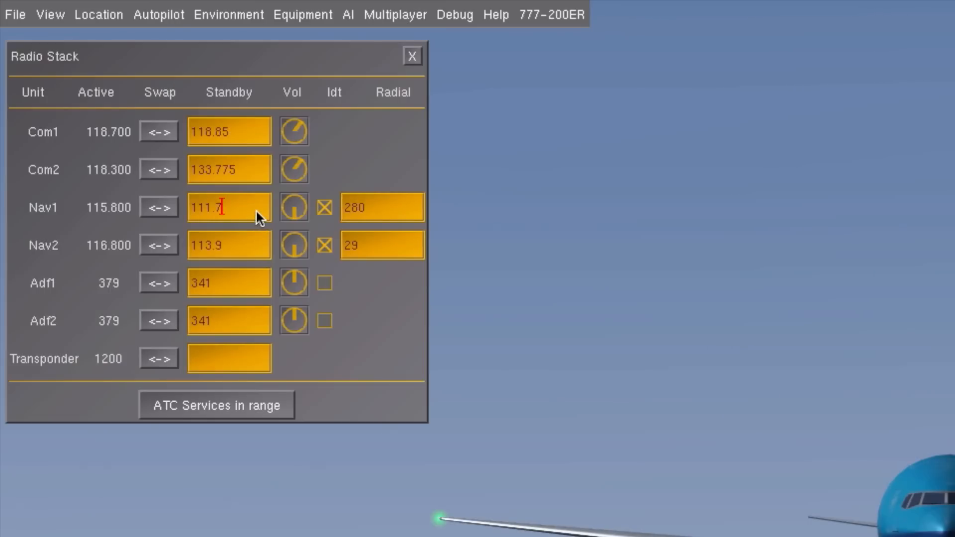
{"action": "key", "text": "Backspace"}
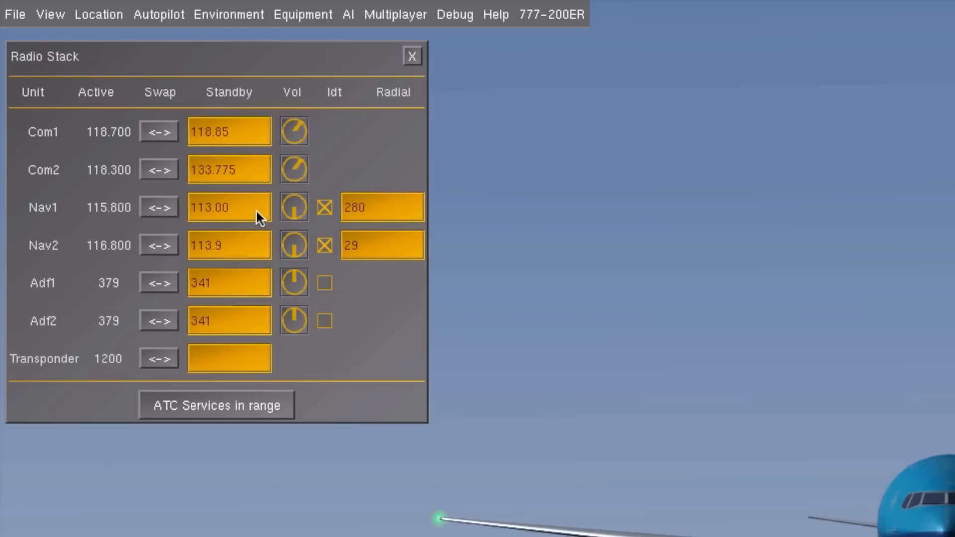
{"action": "left_click", "coordinate": [160, 207]}
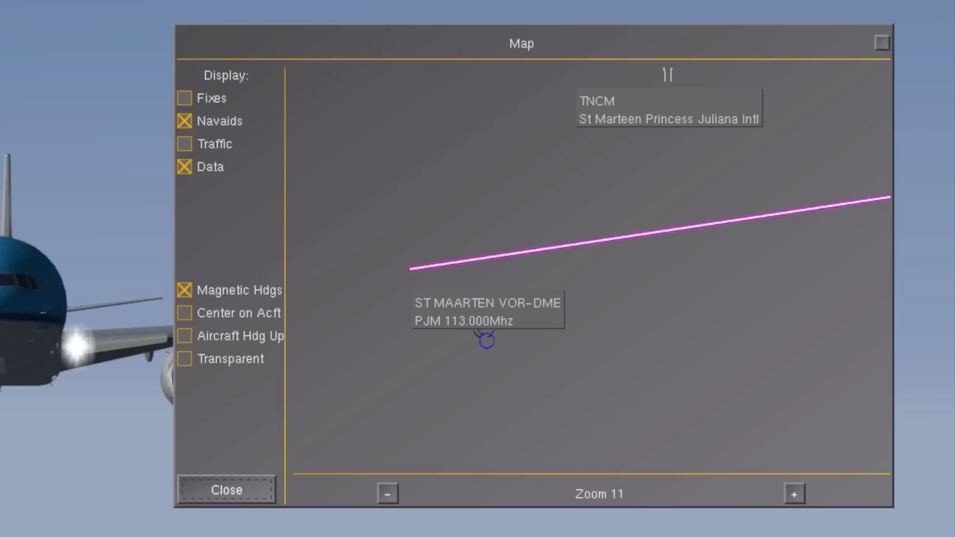
- Return to the map to see the Nav1 radial line through the PJM VOR
{"action": "left_click", "coordinate": [484, 340]}
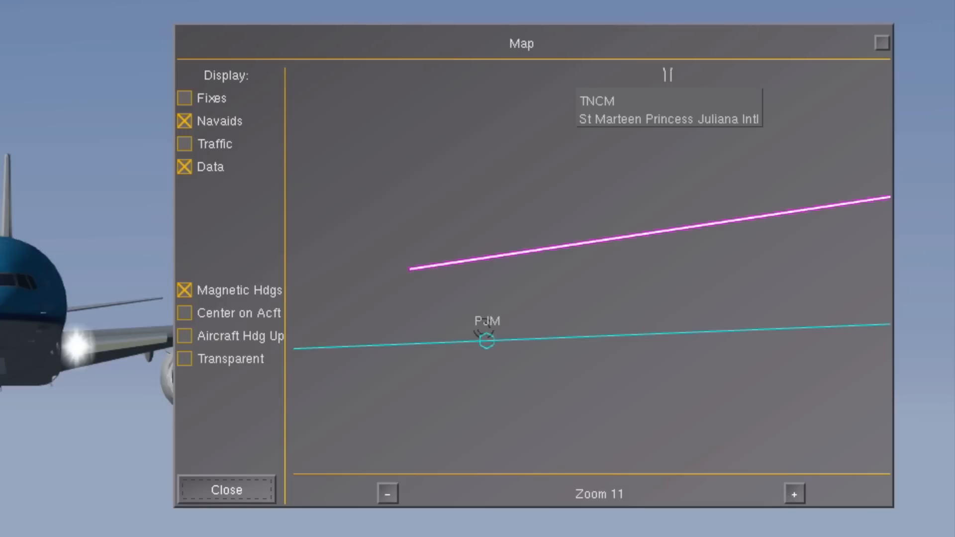
{"action": "mouse_move", "coordinate": [737, 267]}
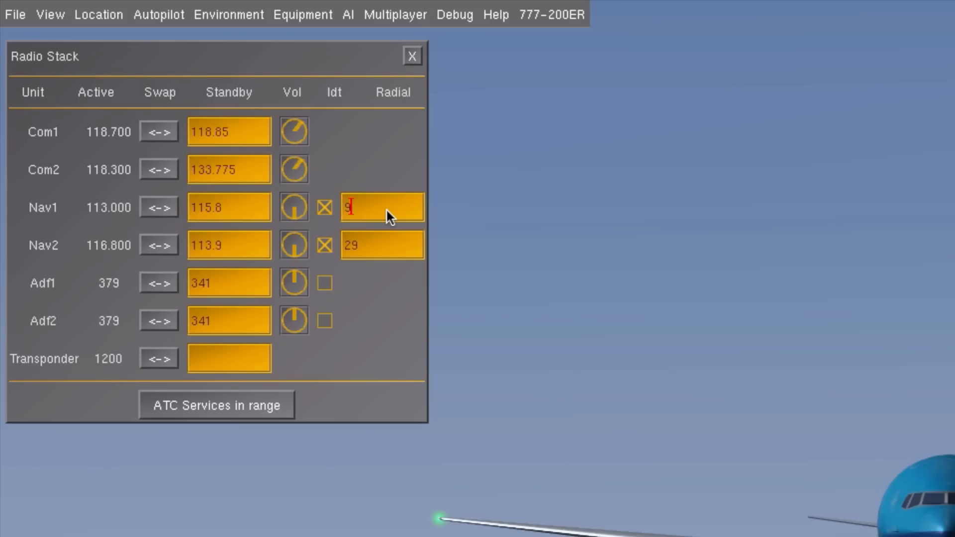
- Set the Nav1 radial to 96 so the map line crosses TNCM
{"action": "type", "text": "6"}
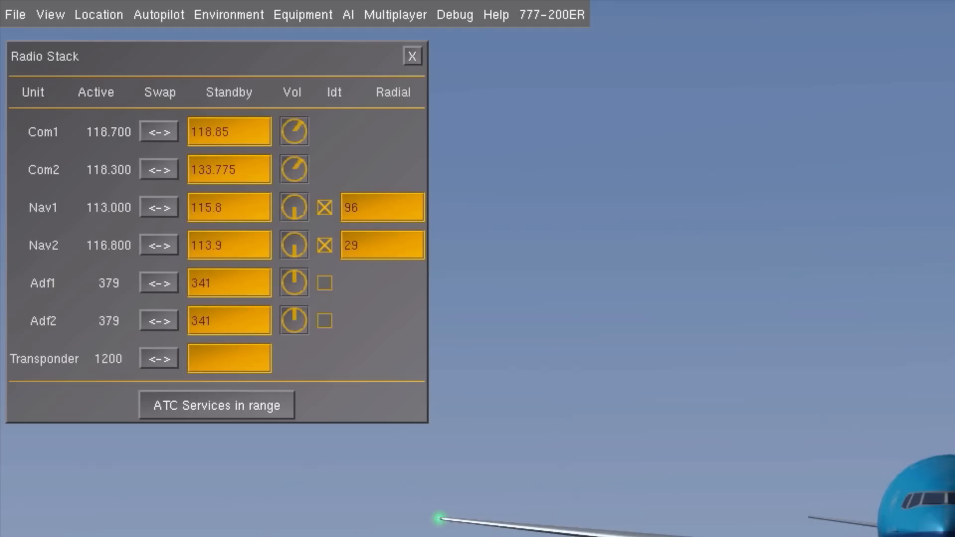
{"action": "left_click", "coordinate": [412, 55]}
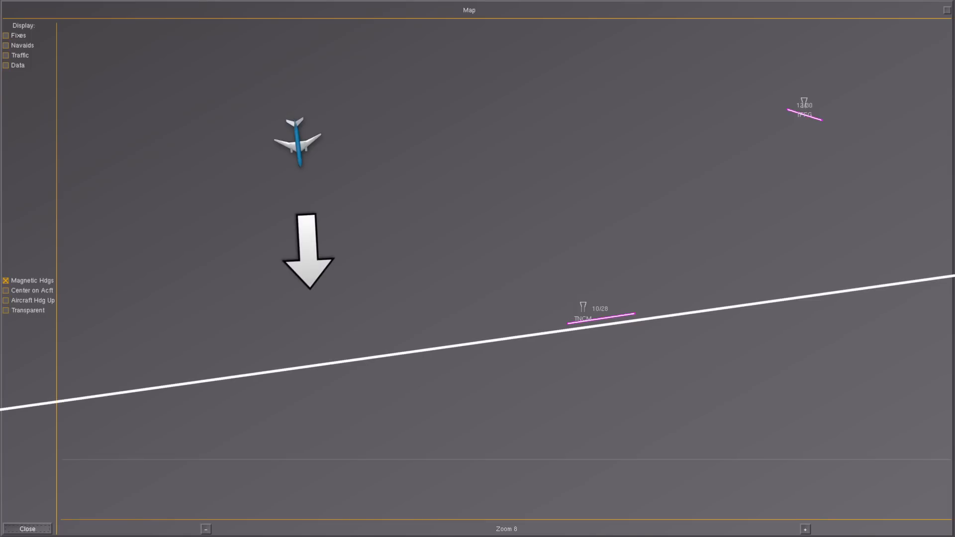
- Close the map to return to the 777 cockpit
{"action": "left_click", "coordinate": [28, 529]}
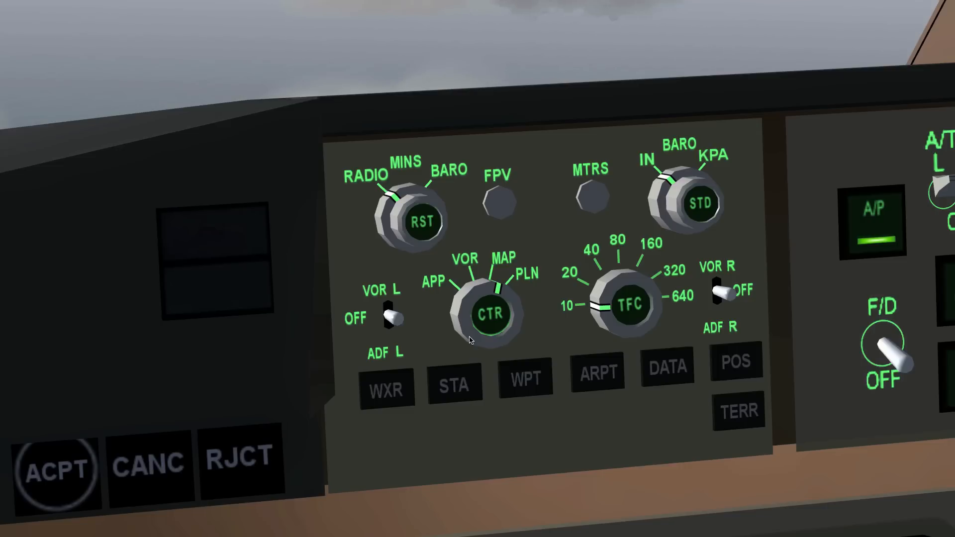
{"action": "mouse_move", "coordinate": [472, 343]}
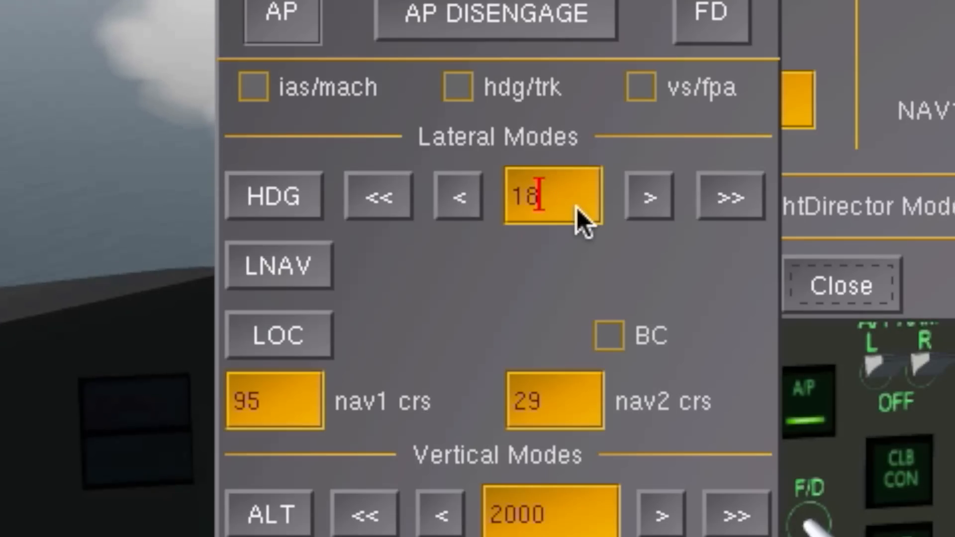
- Enter a heading target in the Autopilot Control heading field to track the PJM radial
{"action": "type", "text": "126"}
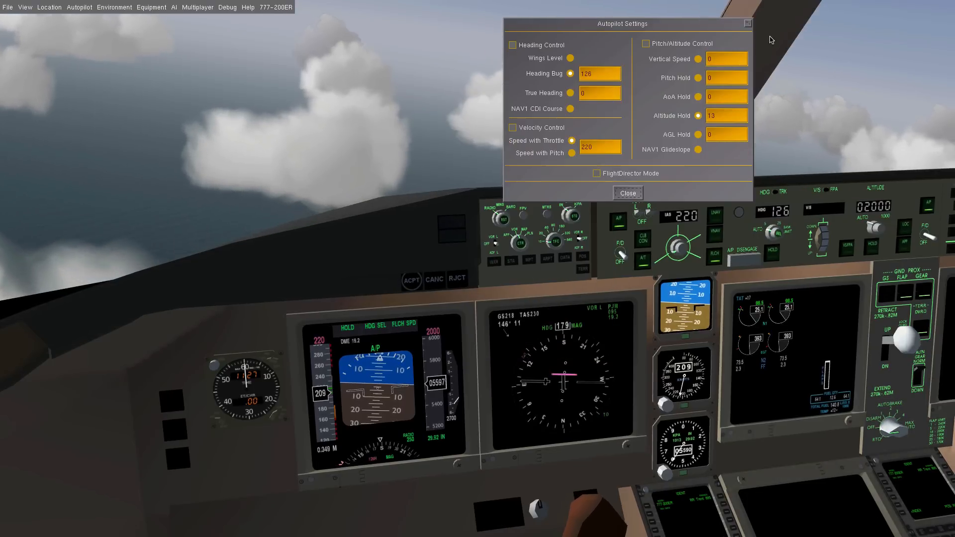
{"action": "left_click", "coordinate": [628, 193]}
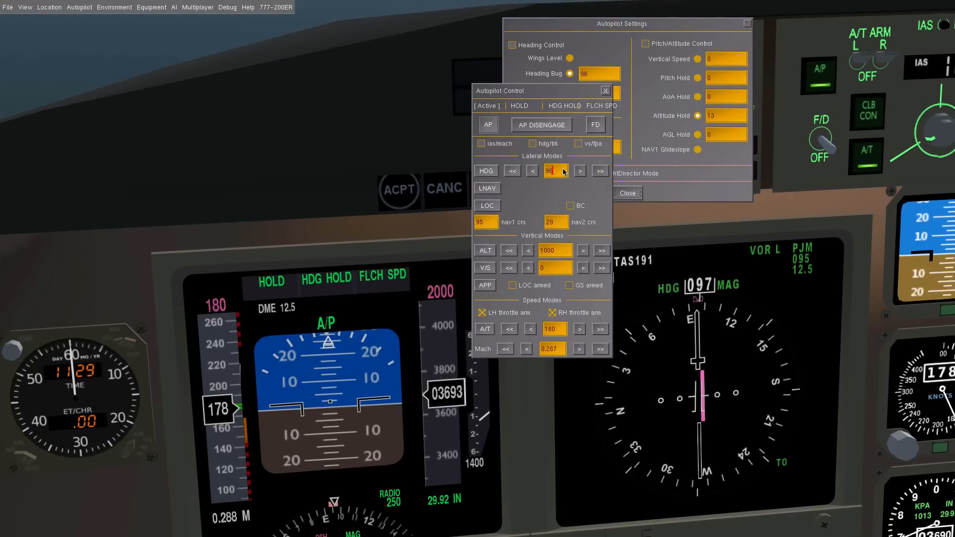
- Engage autopilot heading select and close the Autopilot Control window
{"action": "left_click", "coordinate": [601, 171]}
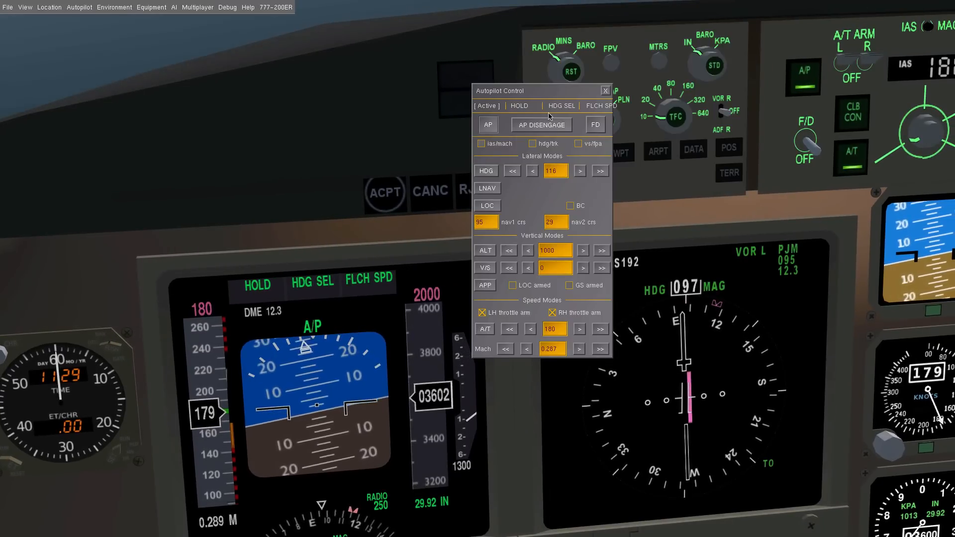
{"action": "left_click", "coordinate": [605, 90]}
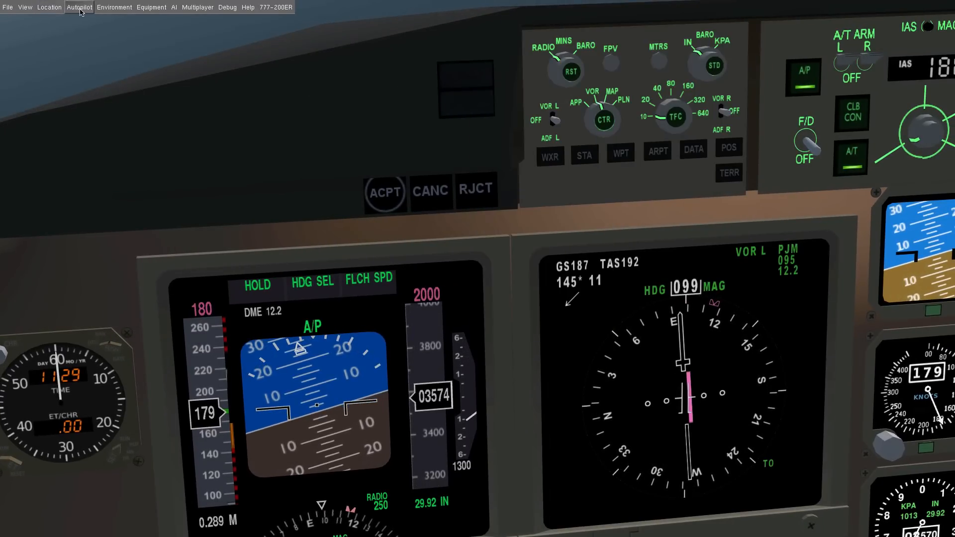